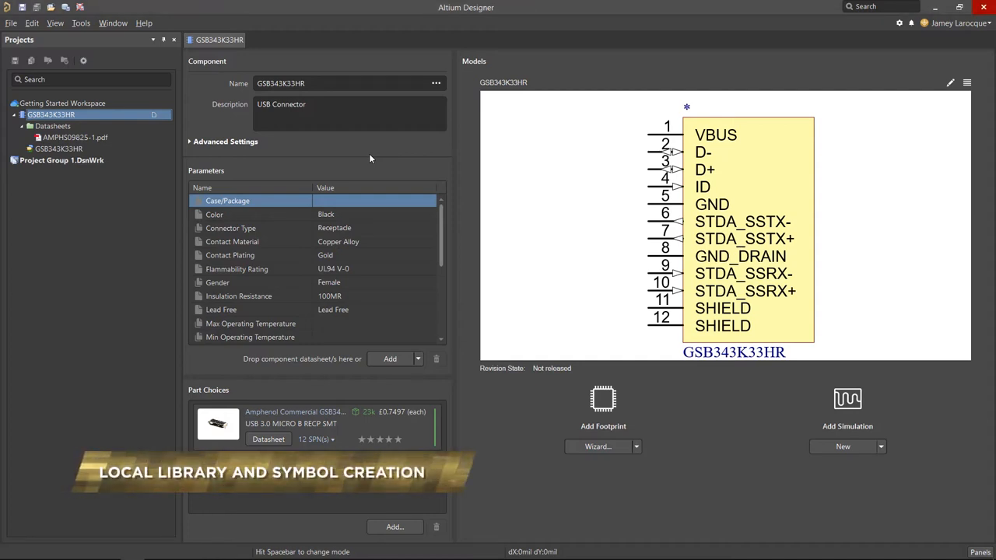
pyautogui.moveTo(531, 156)
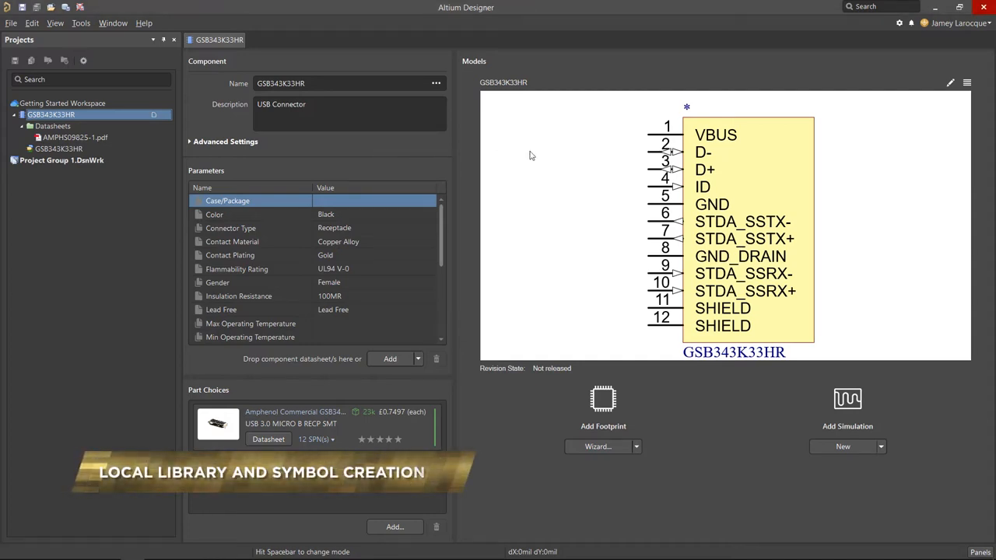
pyautogui.moveTo(738, 163)
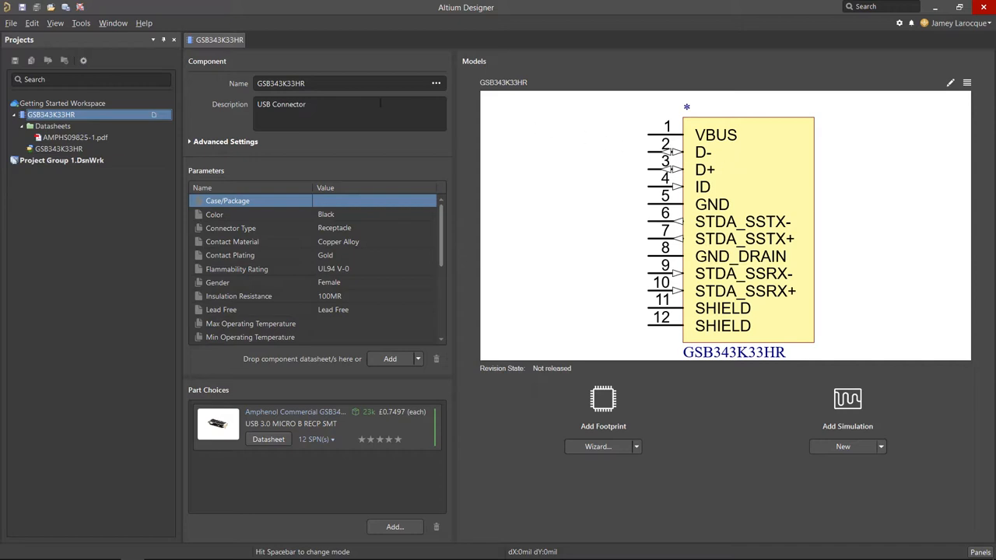
# Create a new schematic library, Schlib1.SchLib, holding a blank Component_1
pyautogui.click(11, 22)
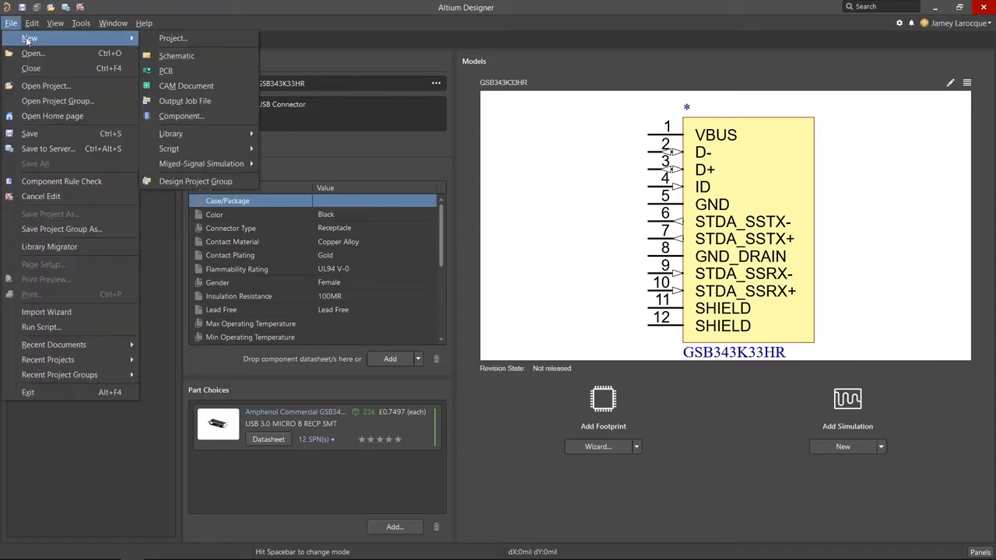
pyautogui.moveTo(170, 133)
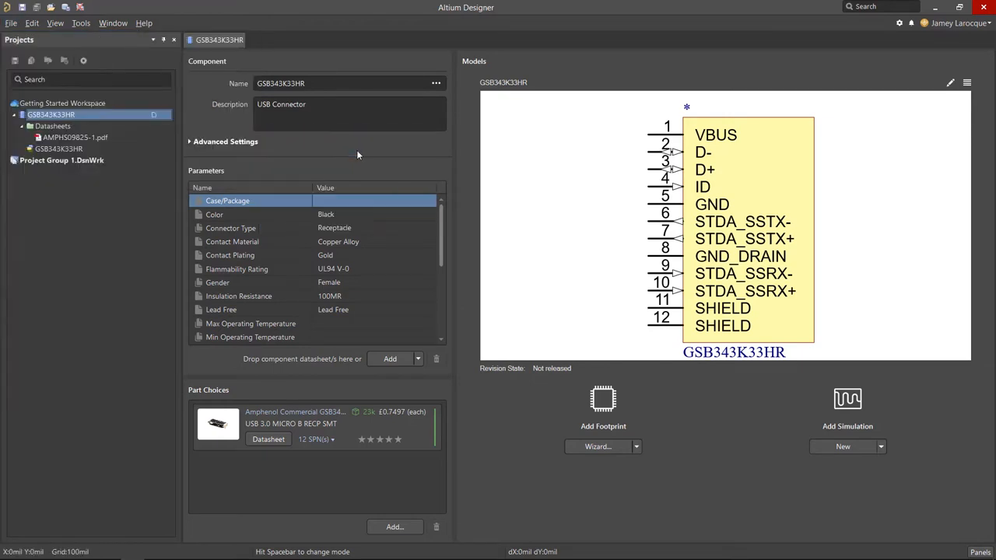
pyautogui.click(280, 40)
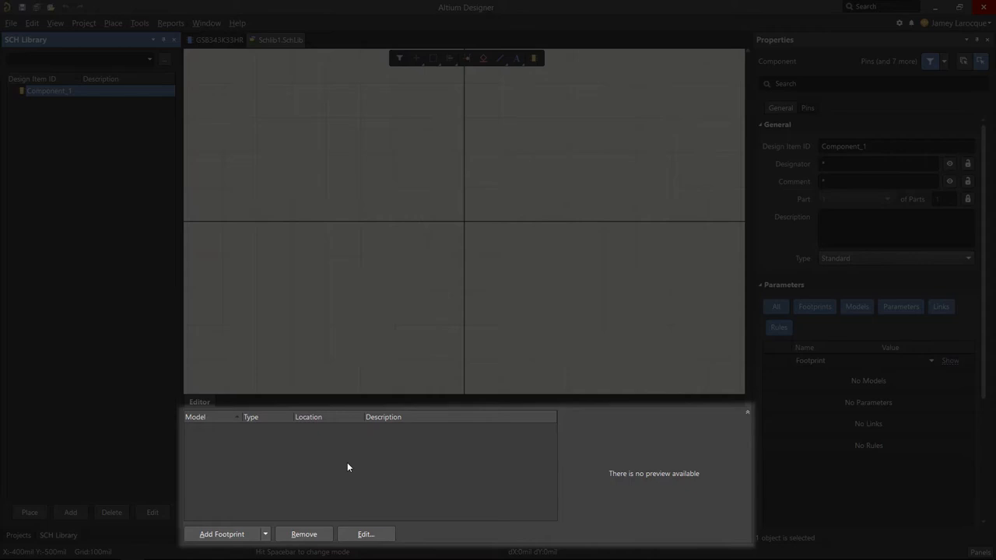
pyautogui.click(265, 534)
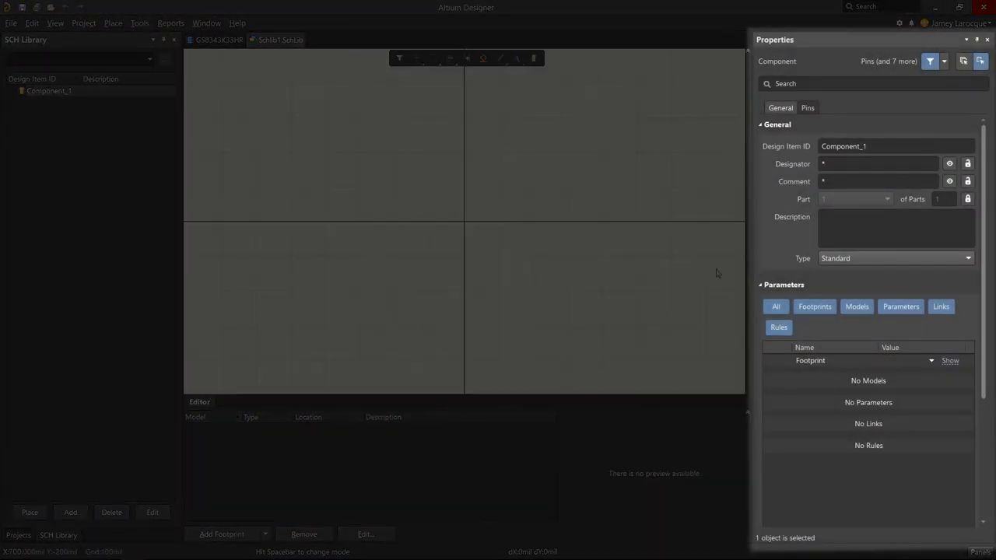
pyautogui.moveTo(774, 236)
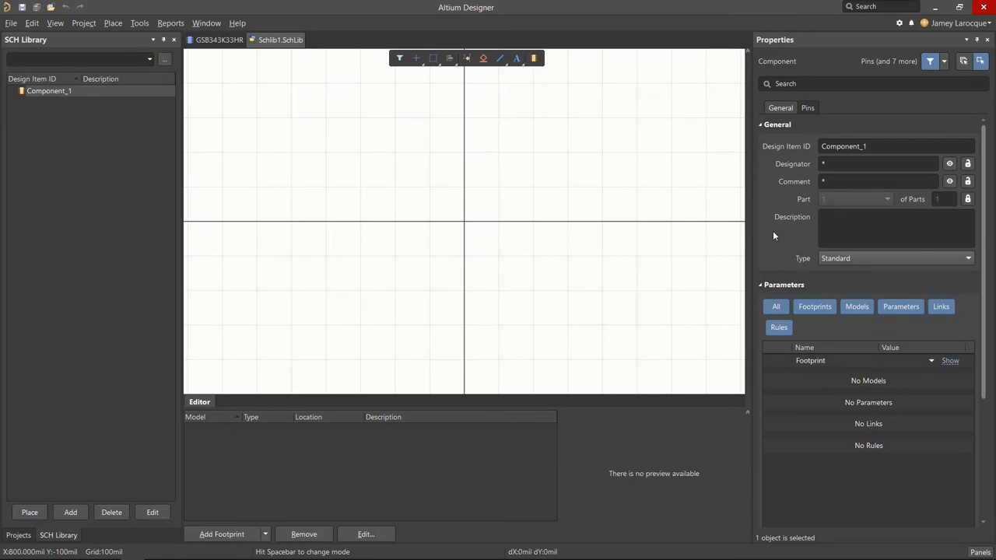
pyautogui.moveTo(913, 436)
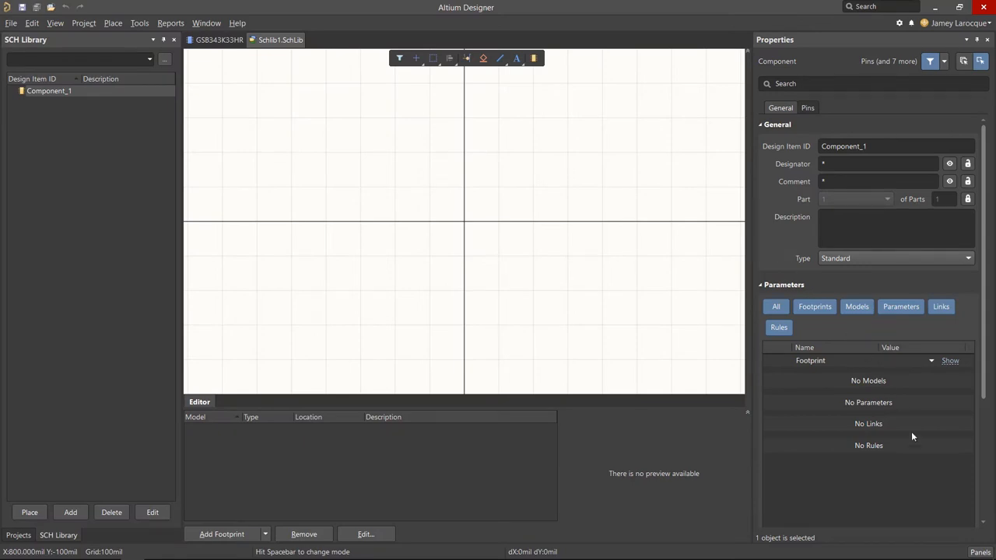
pyautogui.click(980, 552)
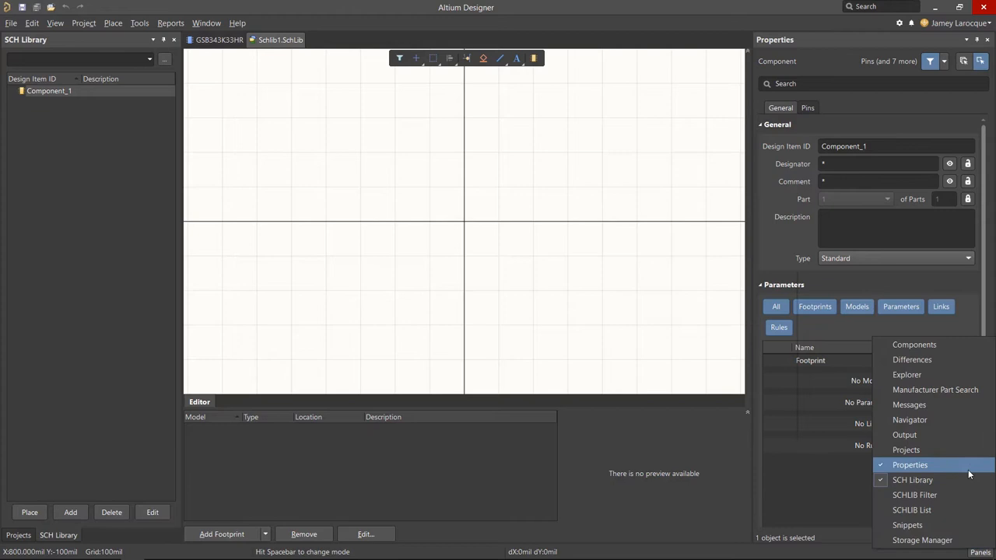
pyautogui.moveTo(898, 195)
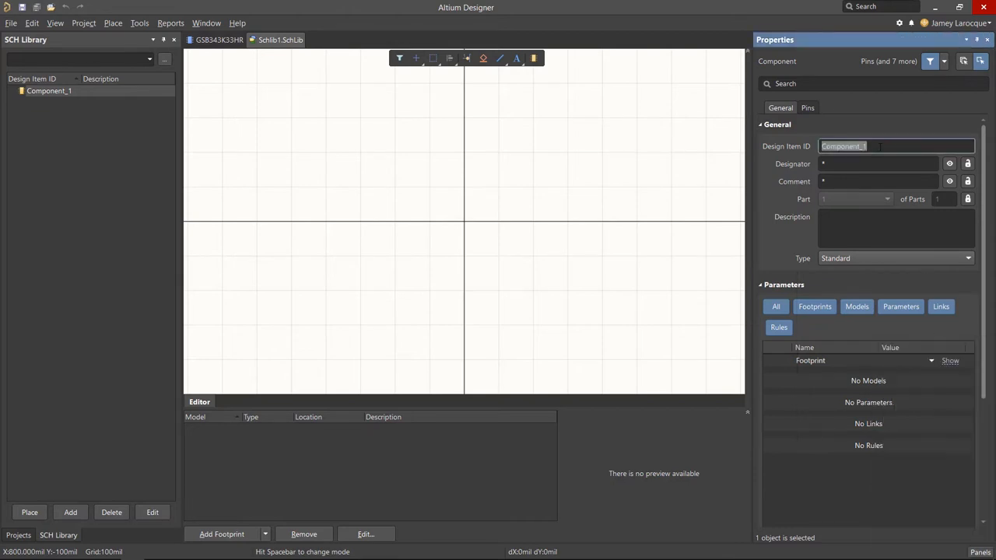
# Set the component's Design Item ID to MBT3904DW1T1G and designator to Q?
pyautogui.write('M')
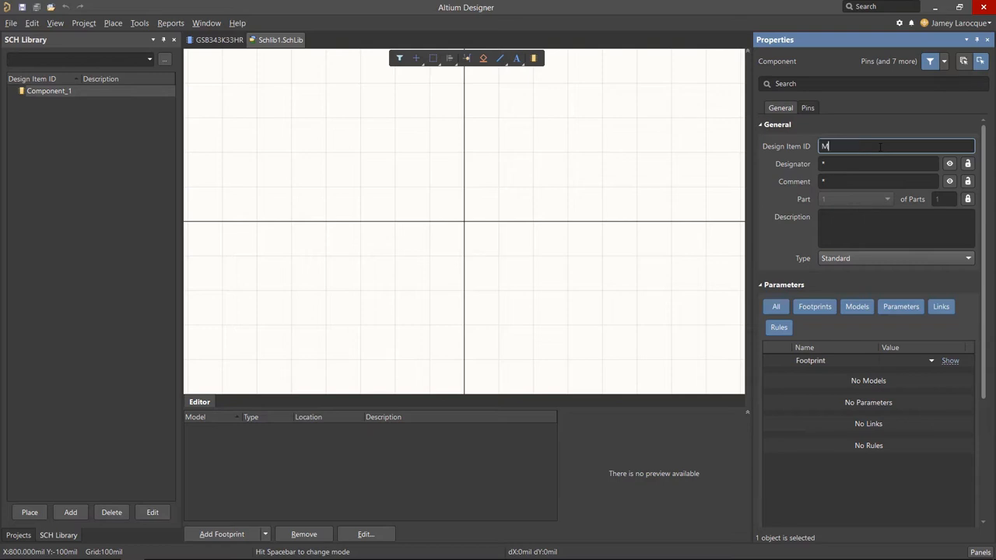
pyautogui.write('BT3904DW')
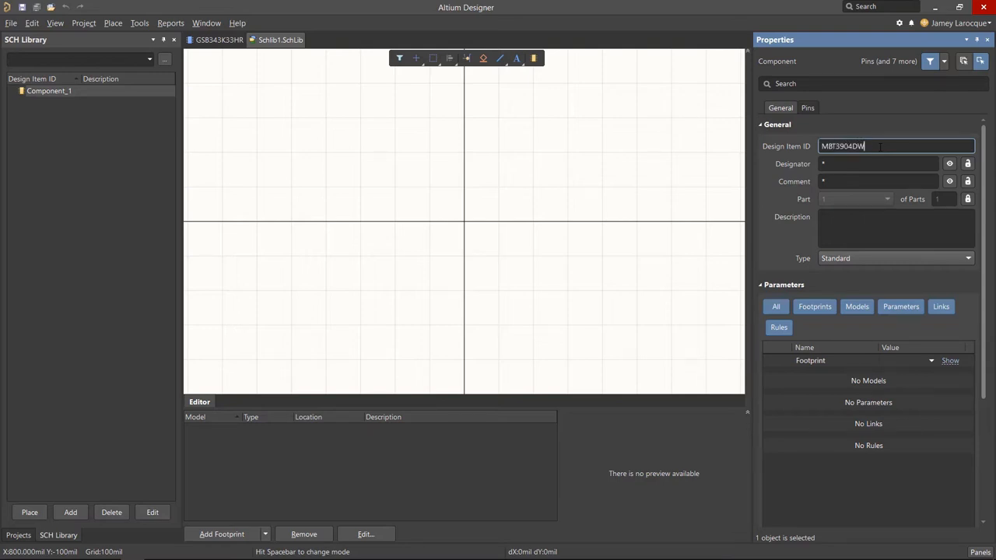
pyautogui.write('1T1G')
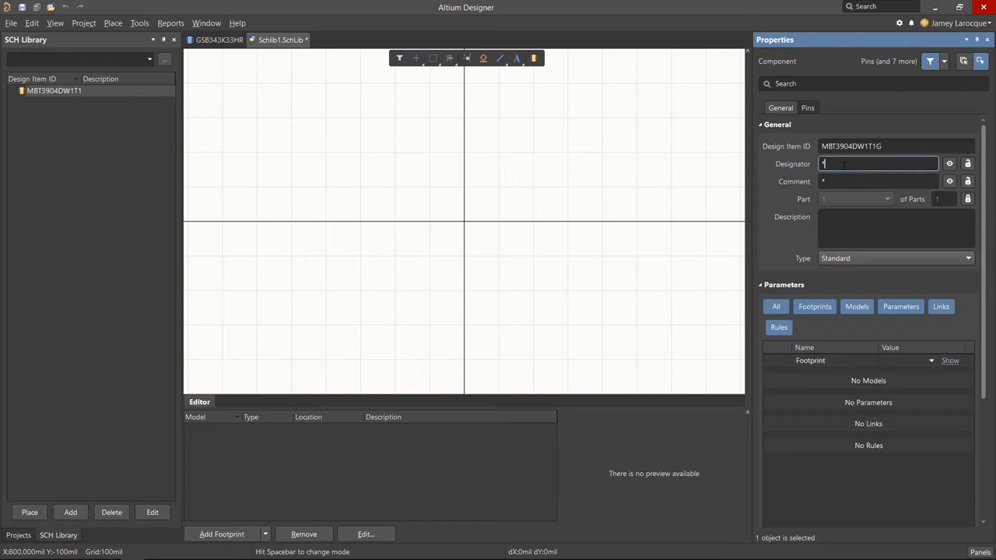
pyautogui.write('Q')
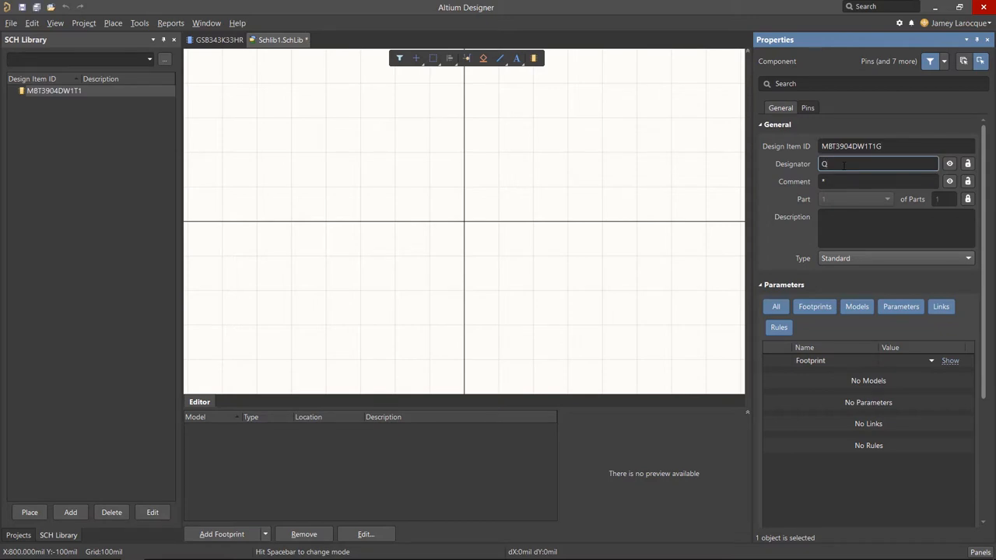
pyautogui.write('?')
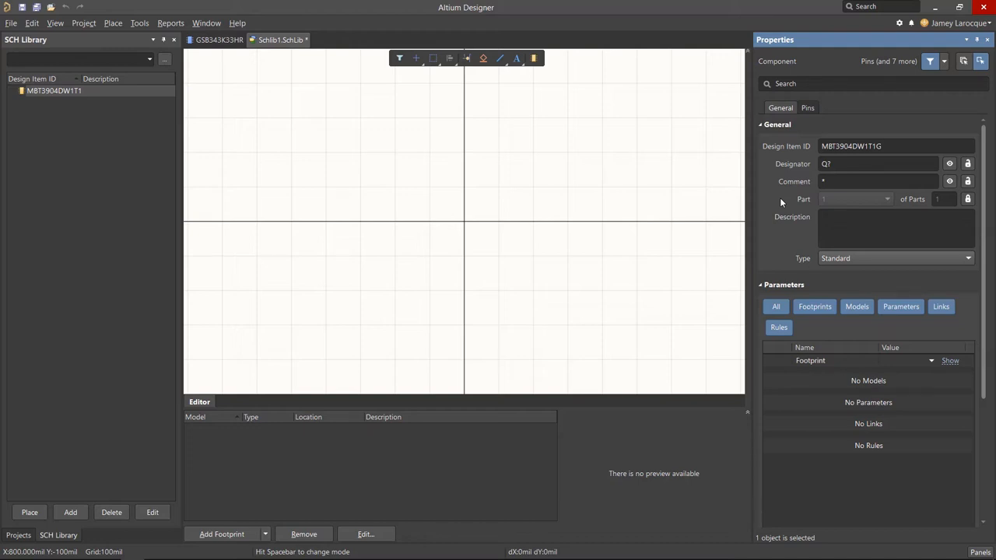
# Enter the description 'Dual General Purposes NPN SOT-363'
pyautogui.click(895, 227)
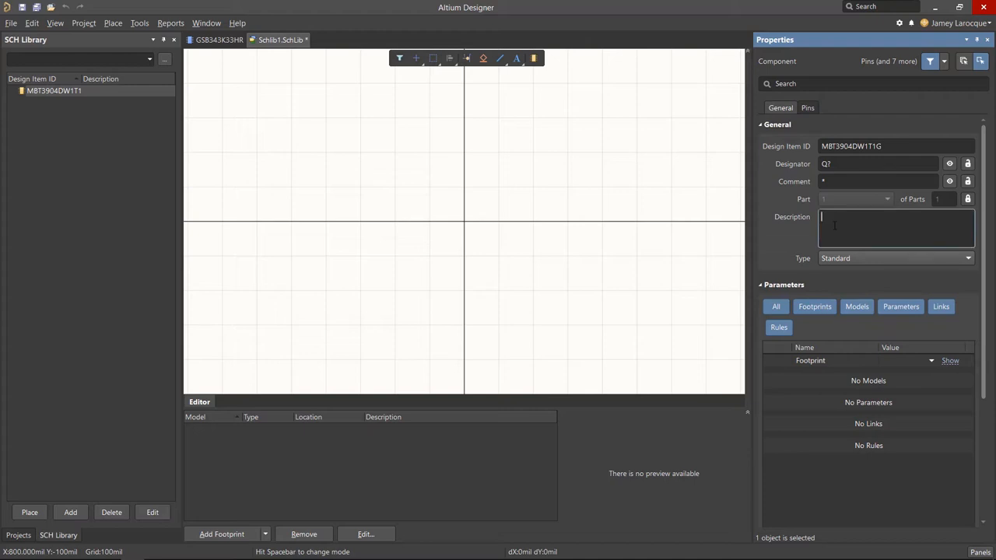
pyautogui.write('Dual')
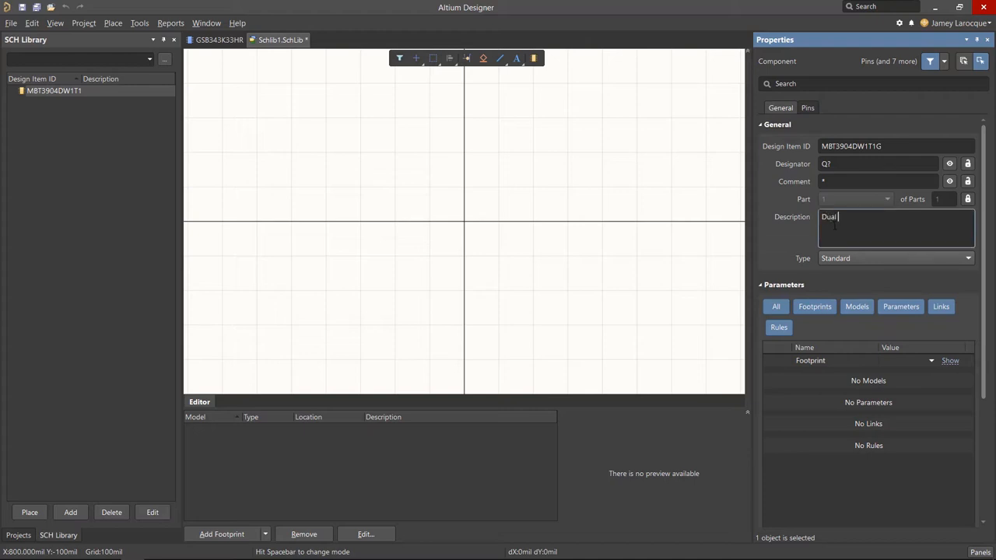
pyautogui.write('General Purposes NPN')
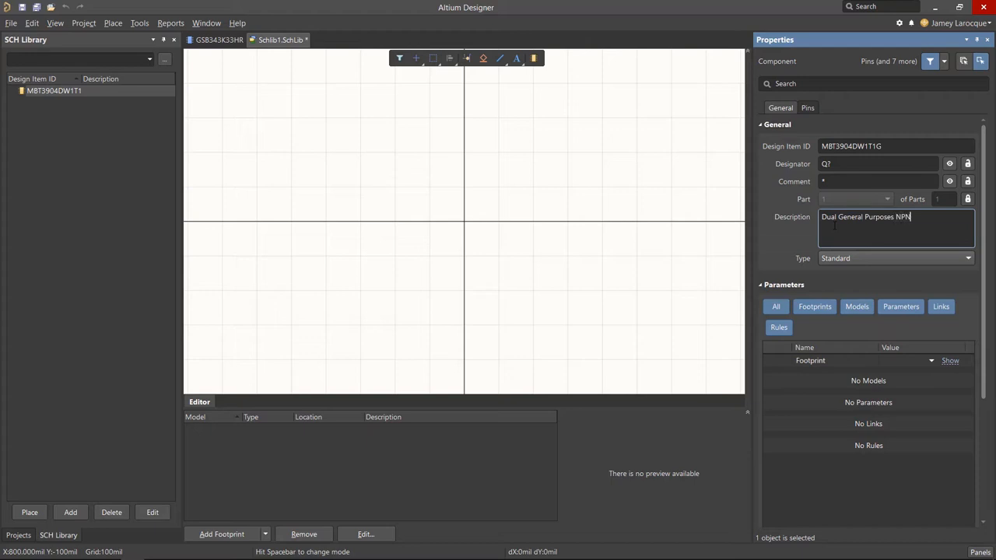
pyautogui.write('SOT-3')
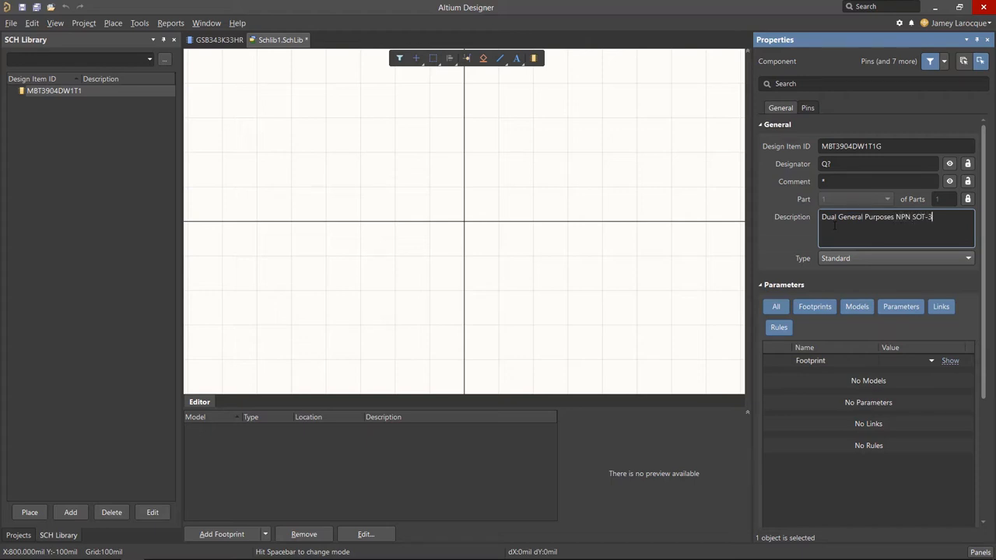
pyautogui.write('63')
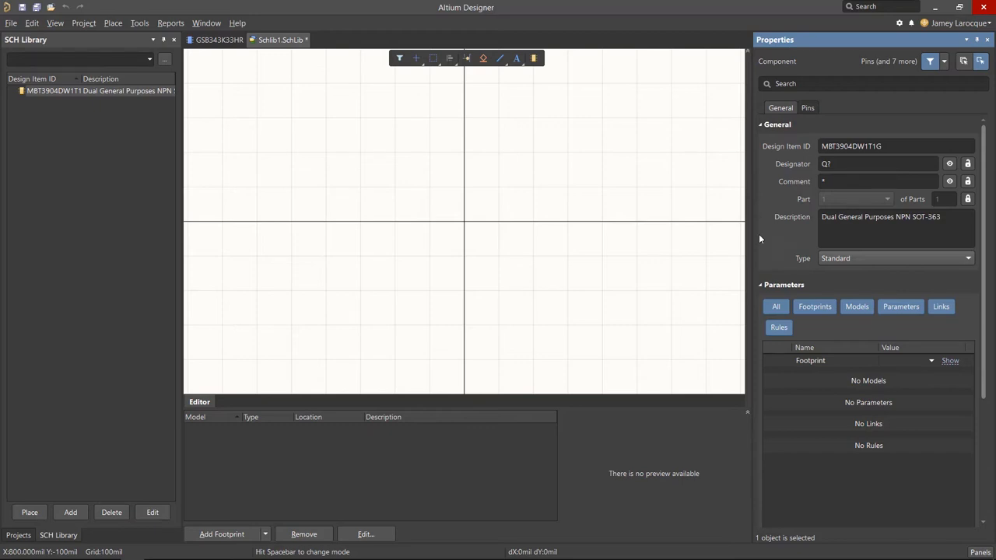
# Add Part B to MBT3904DW1T1G and switch to Part A
pyautogui.click(99, 91)
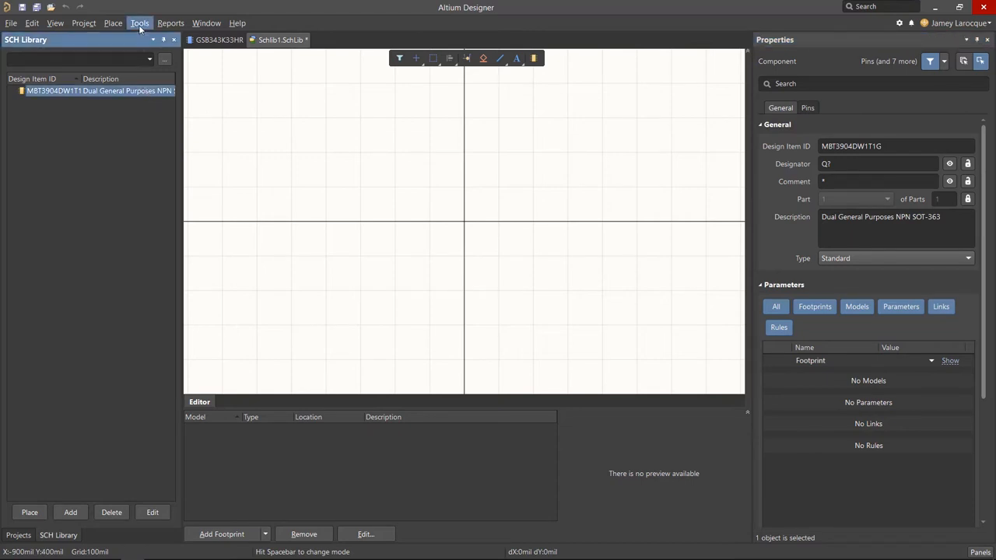
pyautogui.click(139, 22)
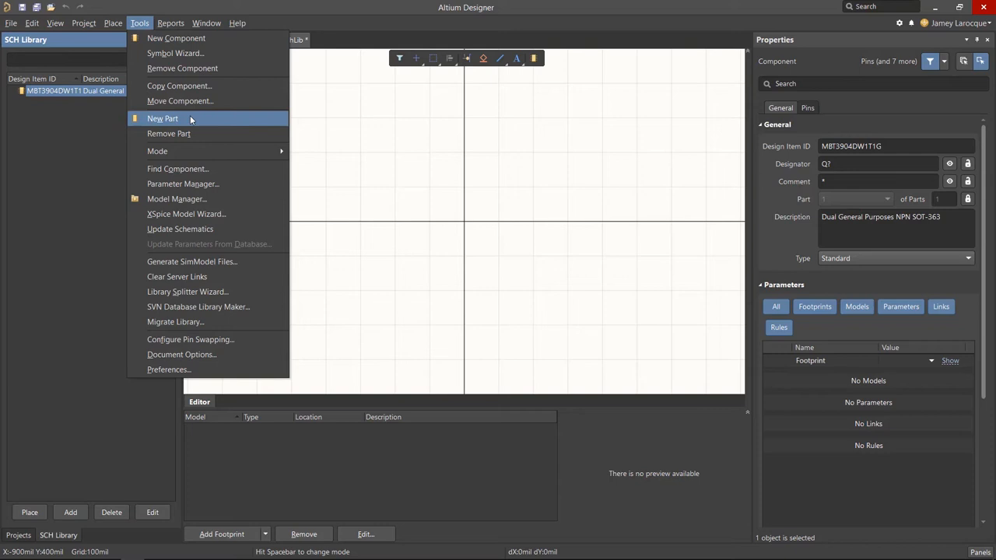
pyautogui.click(163, 118)
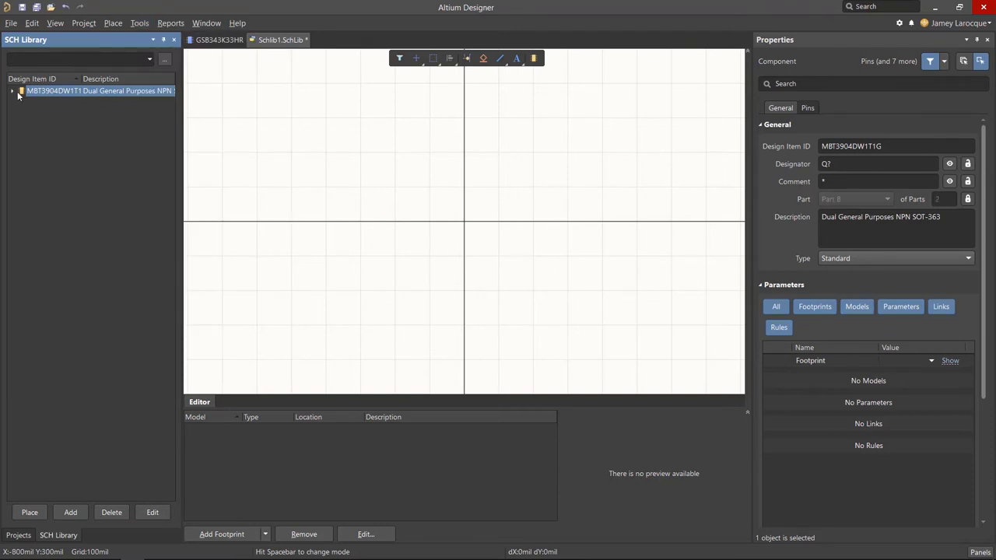
pyautogui.click(12, 91)
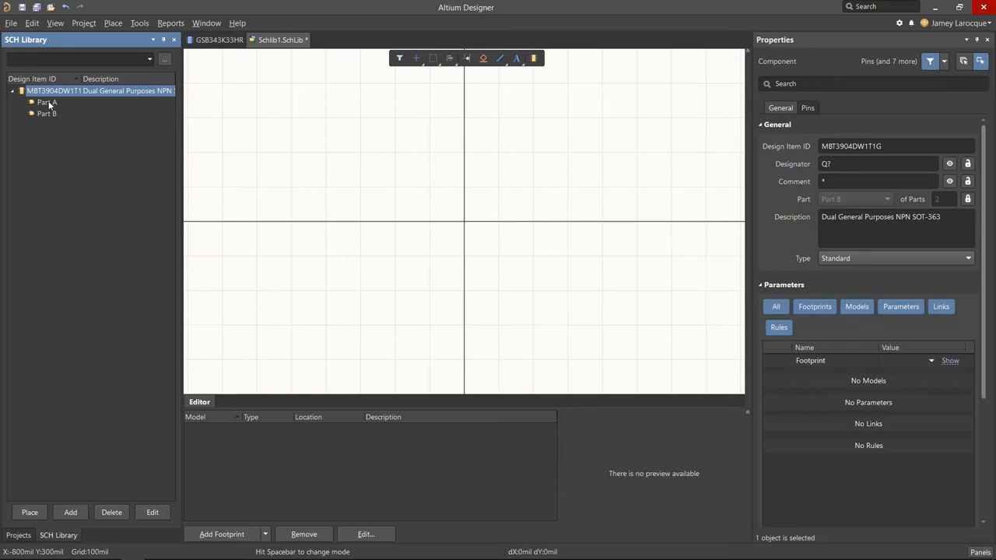
pyautogui.click(47, 102)
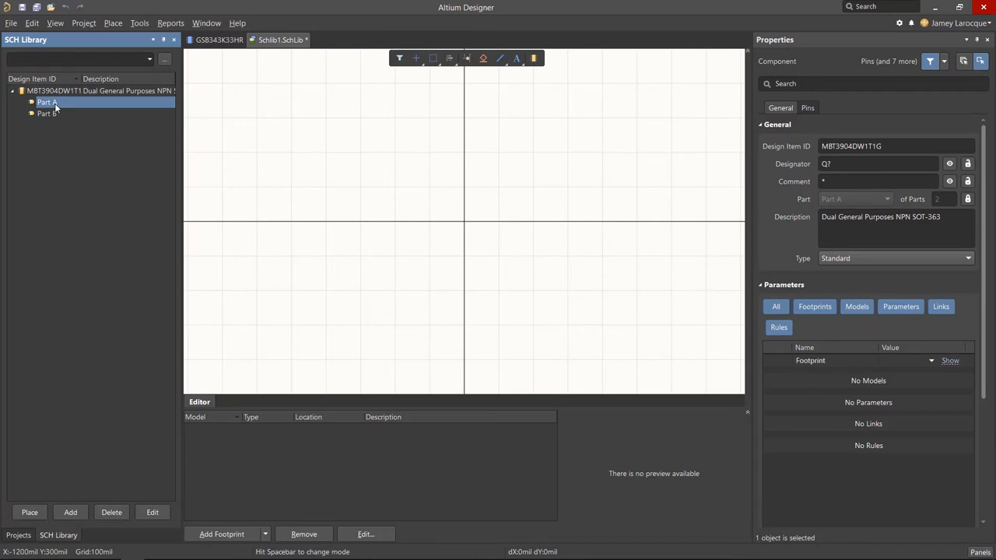
pyautogui.moveTo(301, 155)
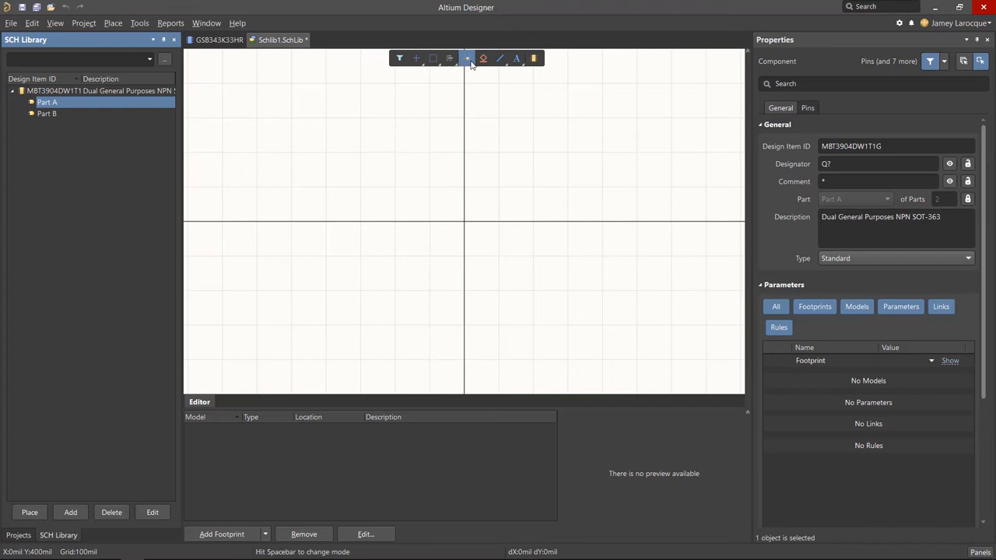
# Set the new pin to designator 1, name E, passive, 200mil, with Arial designator font
pyautogui.click(466, 57)
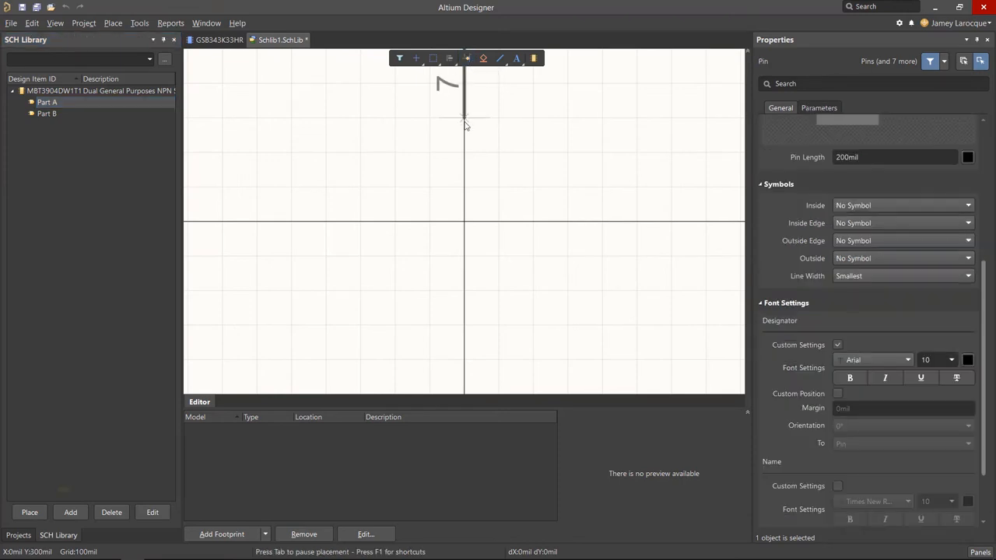
pyautogui.press('Tab')
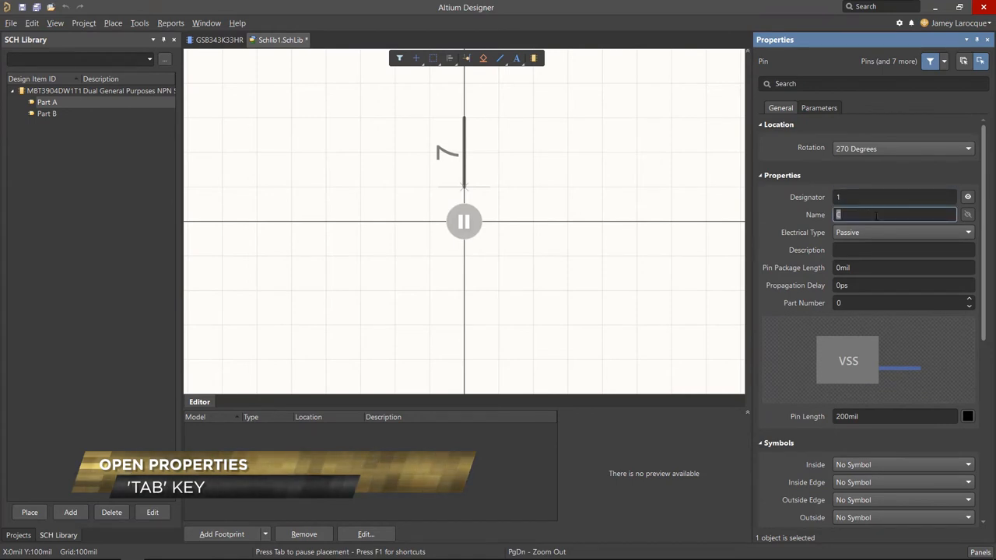
pyautogui.write('E')
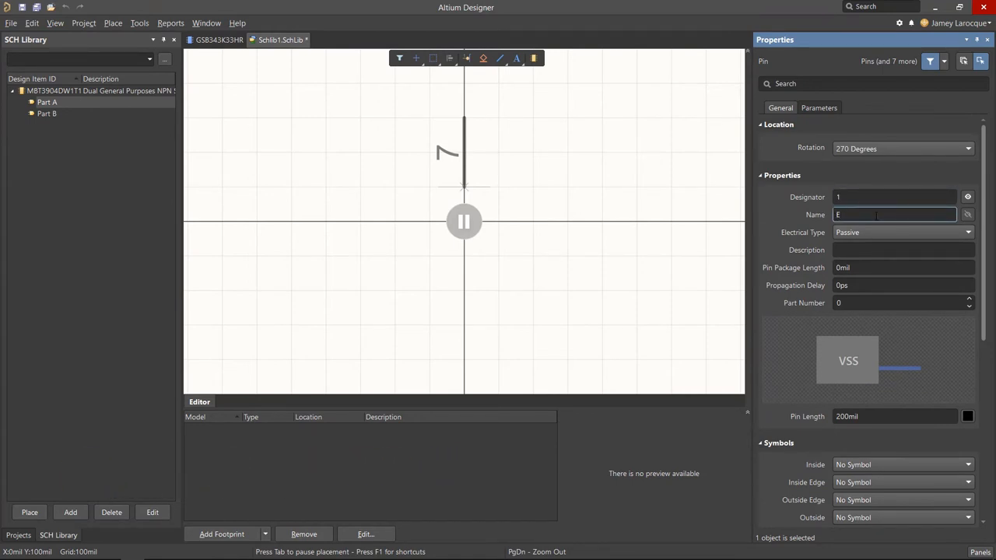
pyautogui.click(895, 197)
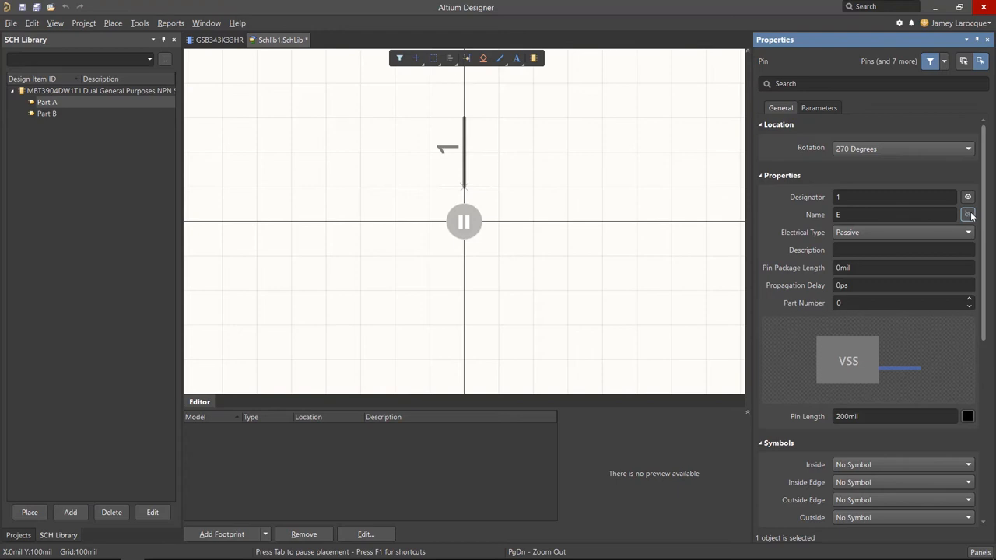
pyautogui.moveTo(926, 239)
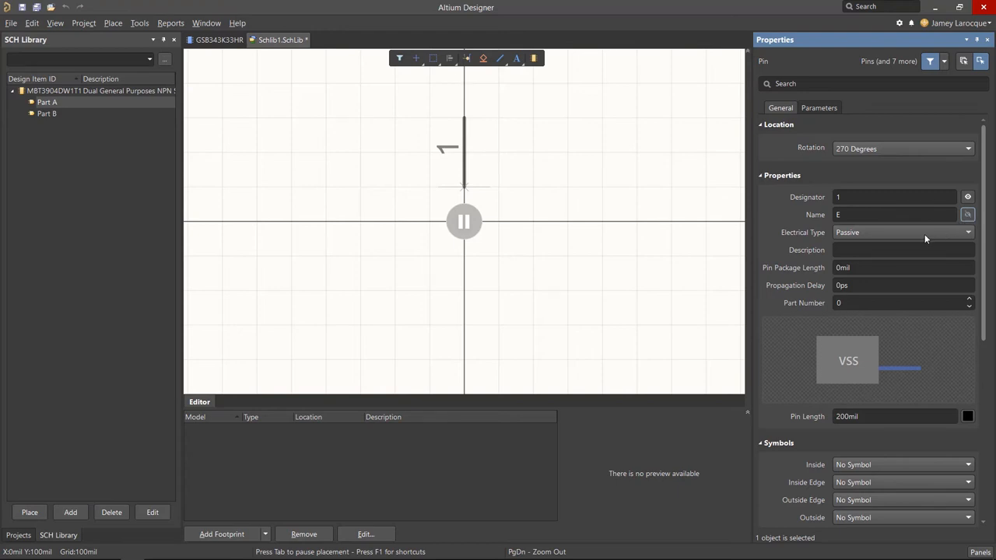
pyautogui.click(967, 232)
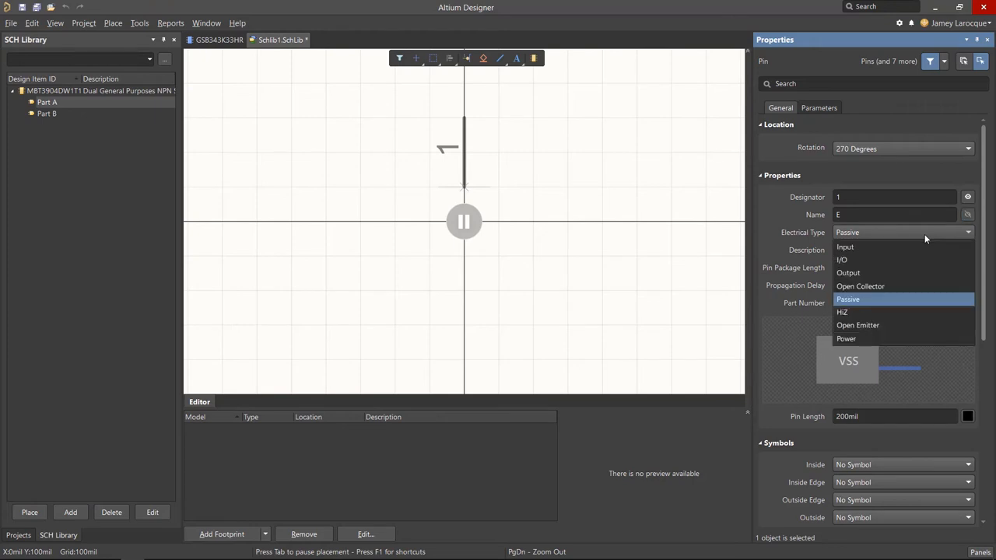
pyautogui.click(847, 299)
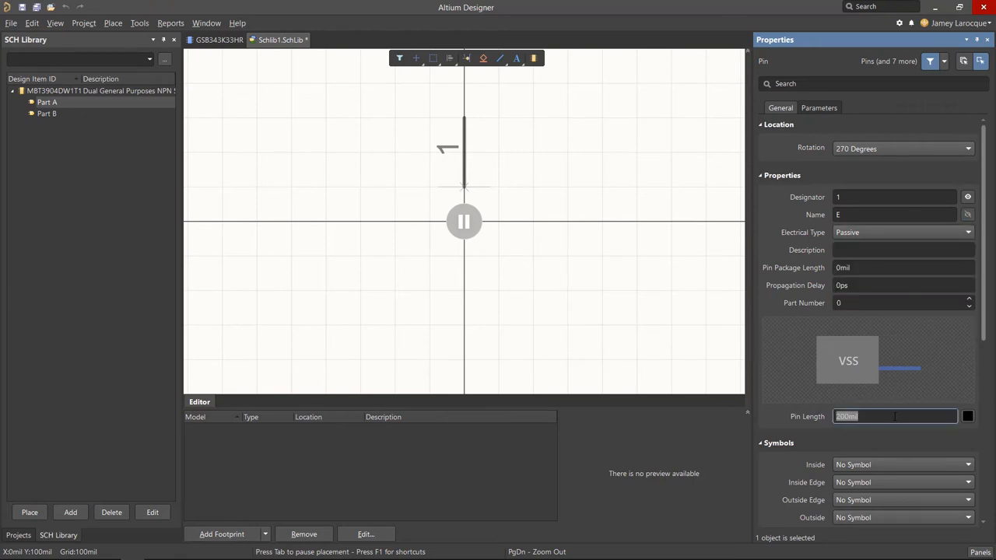
pyautogui.scroll(-3)
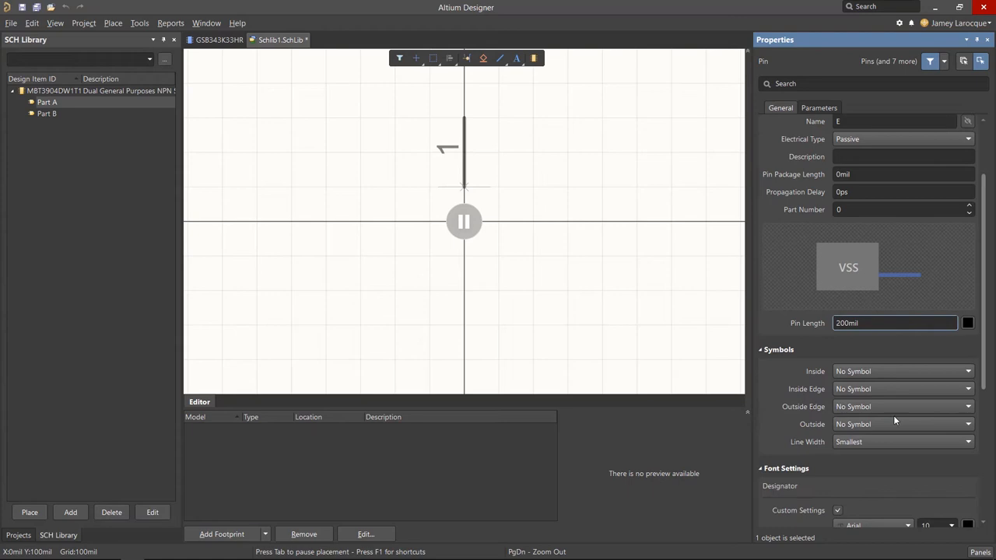
pyautogui.scroll(-3)
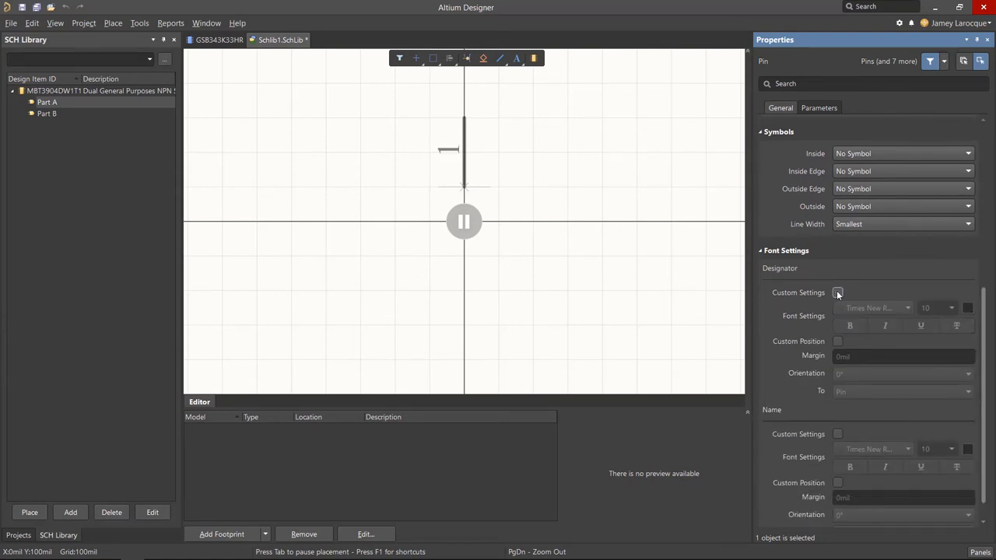
pyautogui.click(872, 308)
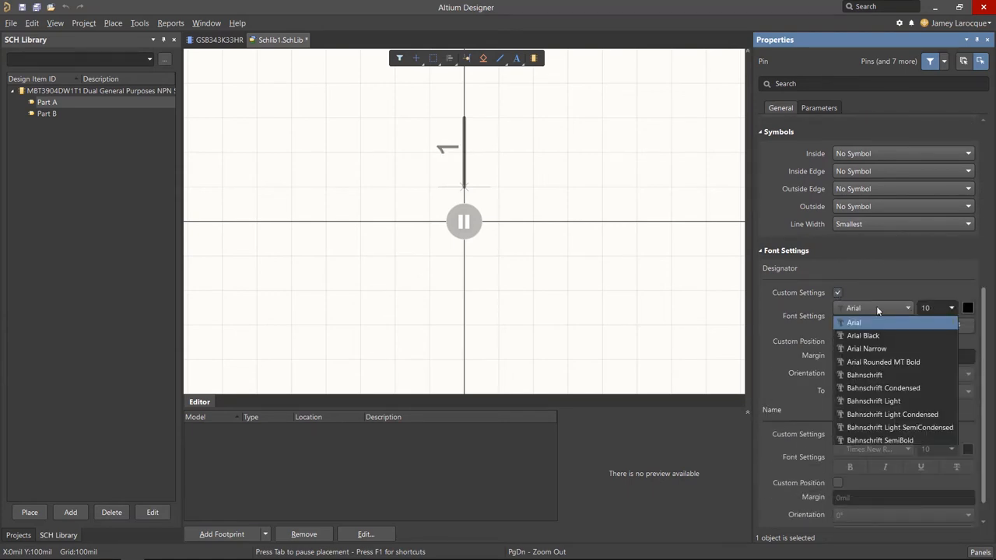
pyautogui.click(853, 322)
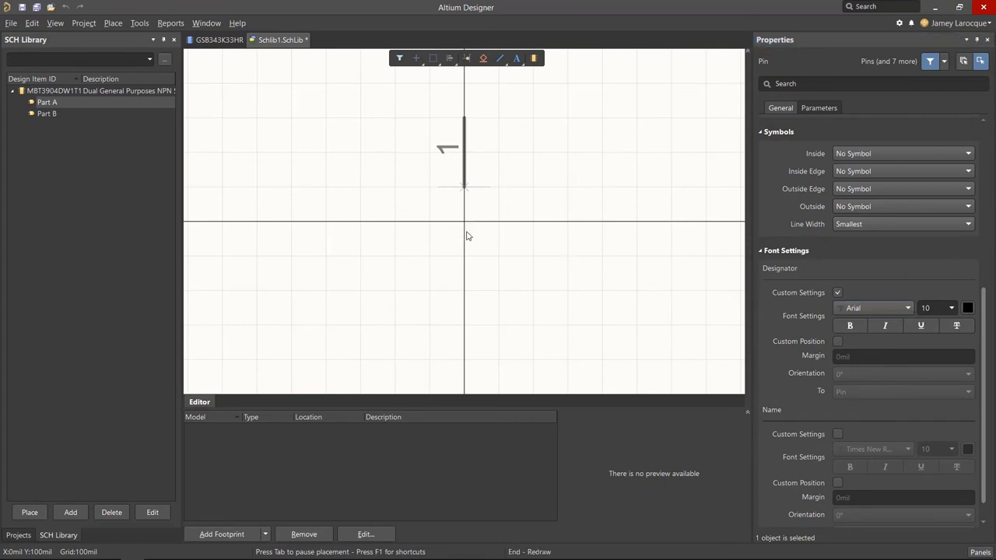
pyautogui.moveTo(461, 221)
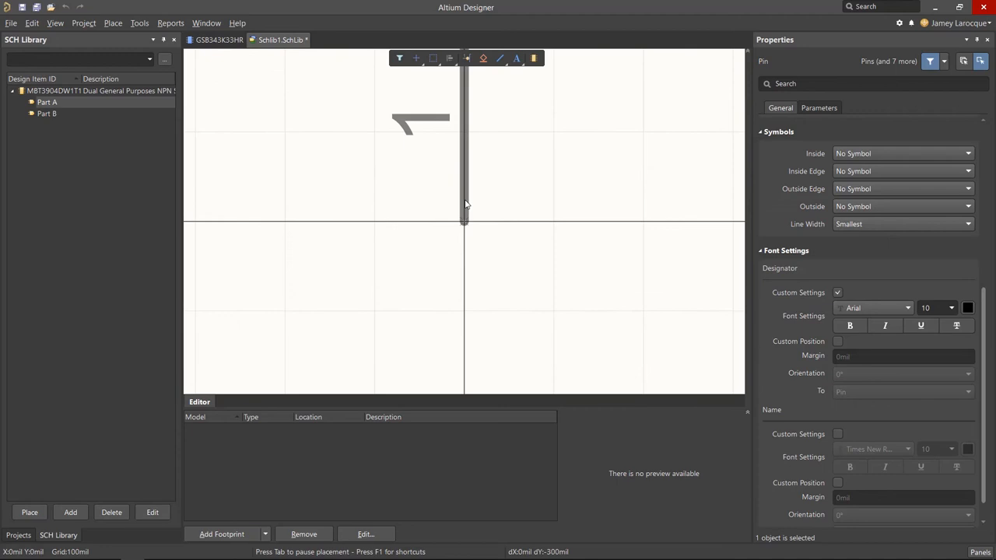
pyautogui.moveTo(465, 196)
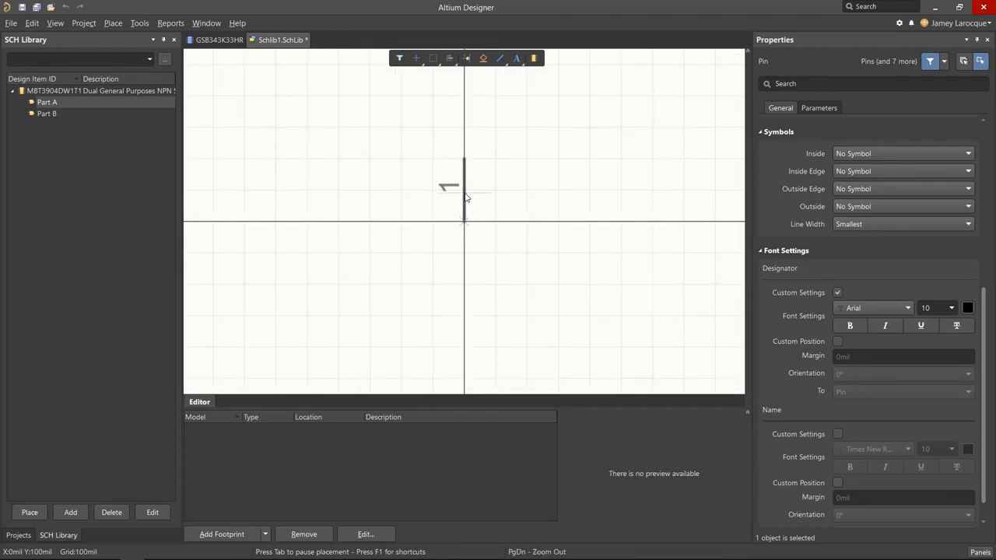
pyautogui.moveTo(466, 170)
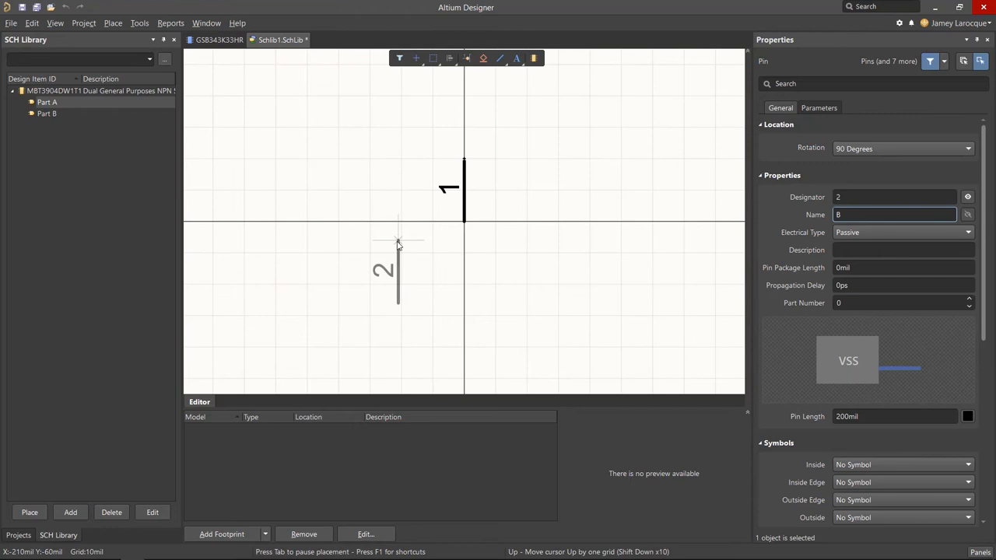
pyautogui.moveTo(373, 253)
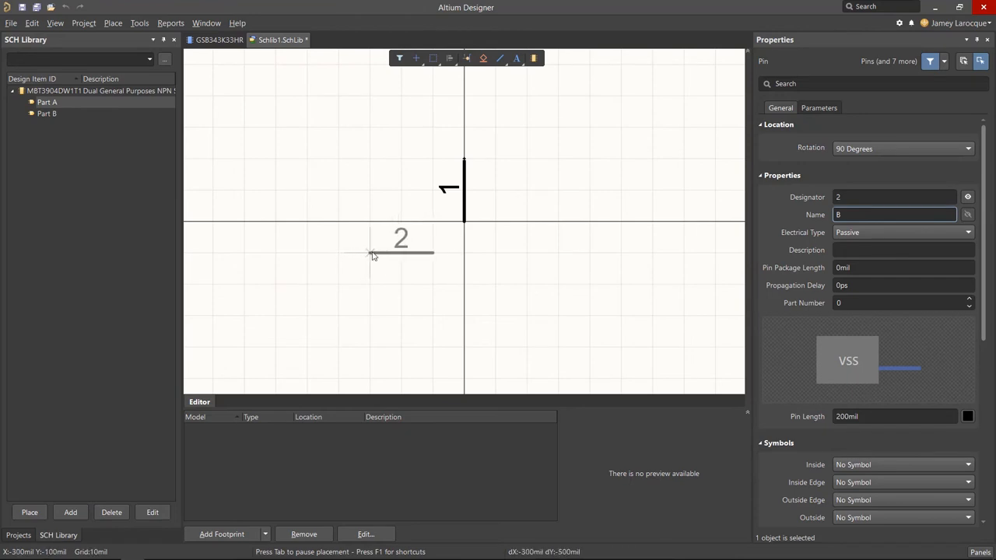
# Place pin 2 left of the origin and set up pin 6 below it
pyautogui.click(303, 253)
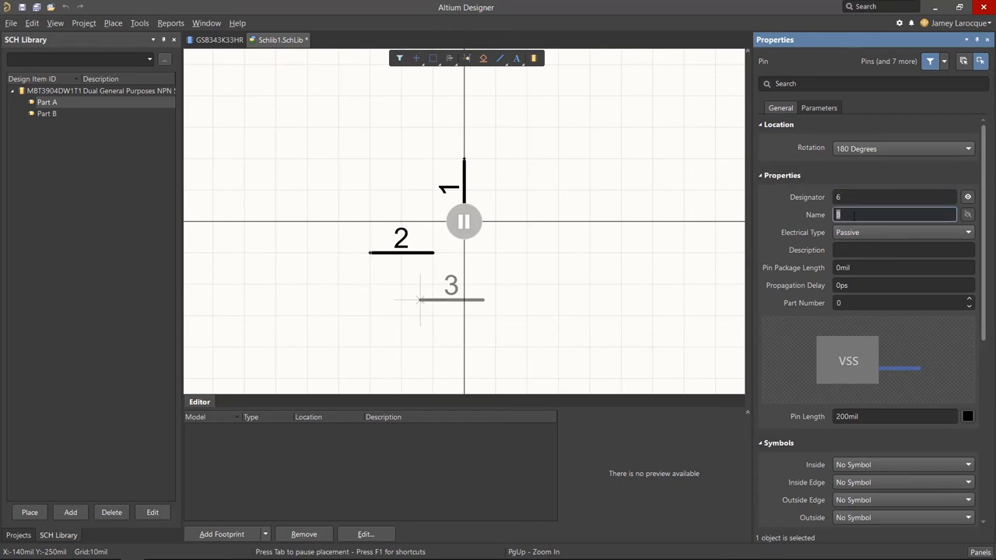
pyautogui.write('0')
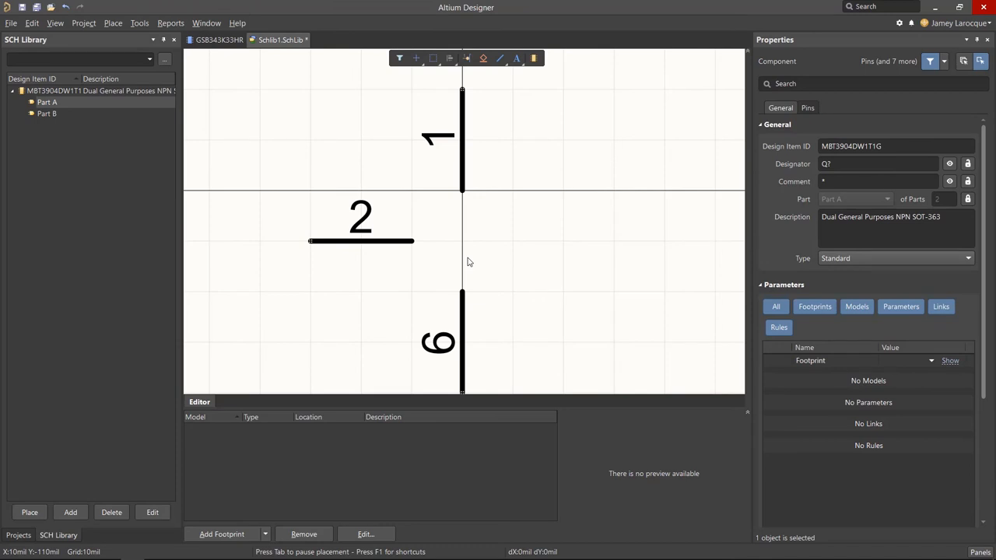
pyautogui.moveTo(304, 159)
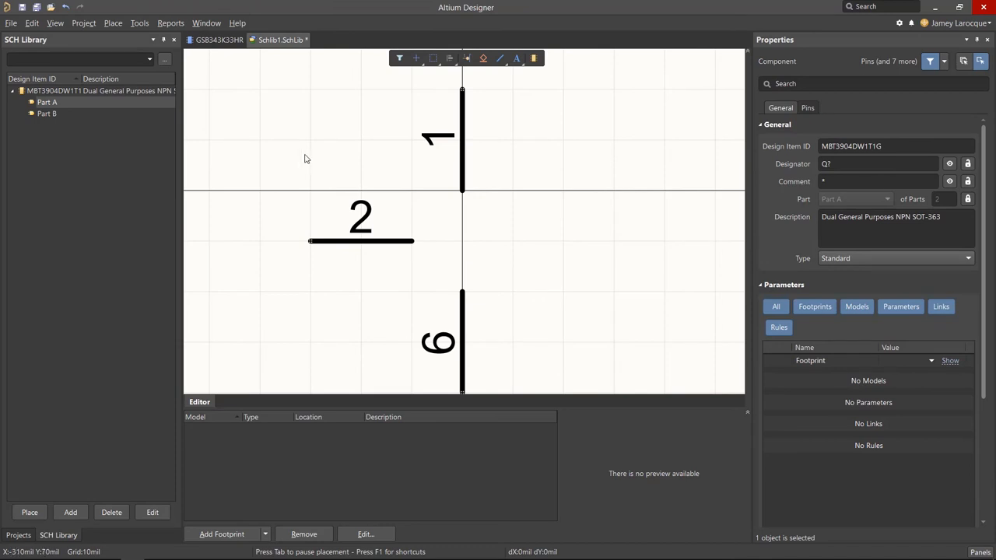
# Draw the blue base bar and diagonal lines connecting pins 1 and 6
pyautogui.click(500, 59)
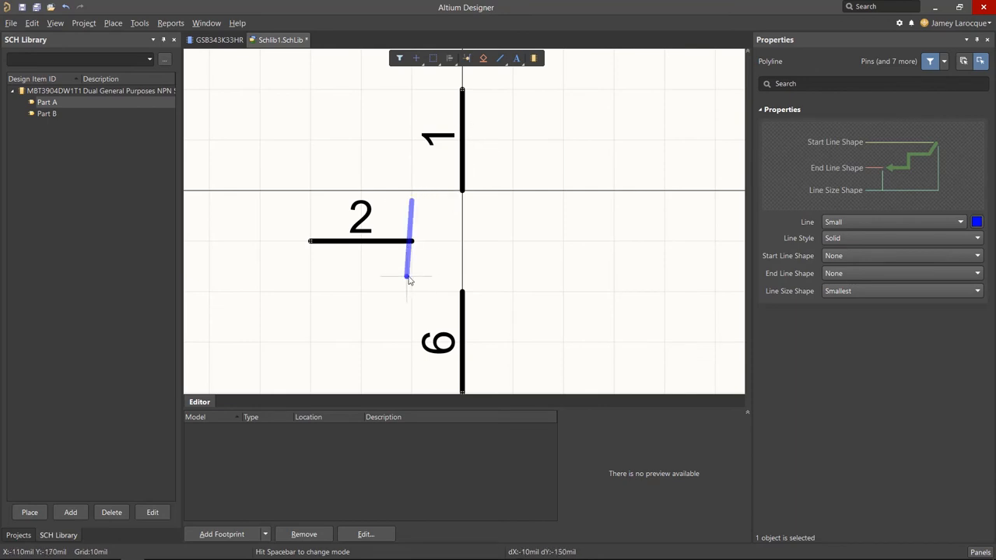
pyautogui.press('space')
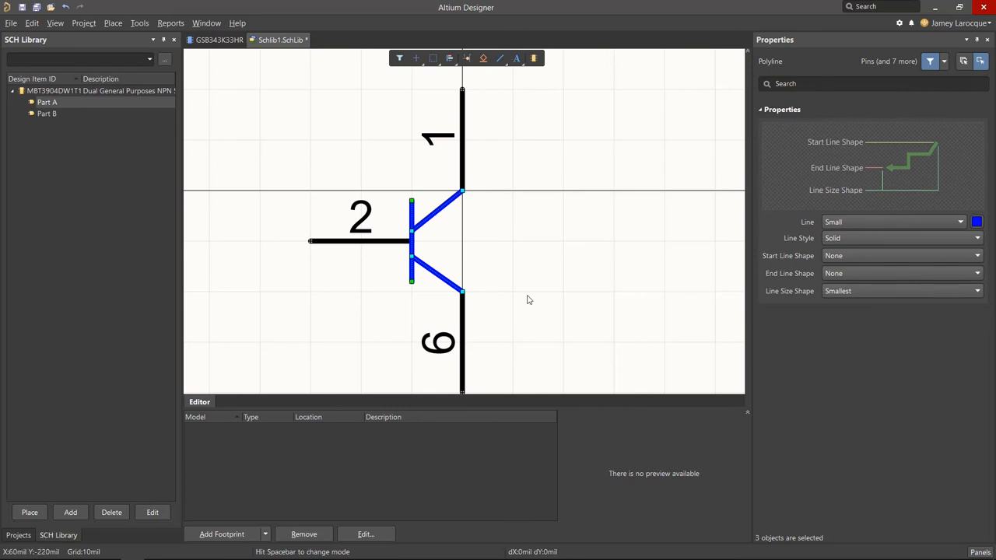
pyautogui.click(976, 221)
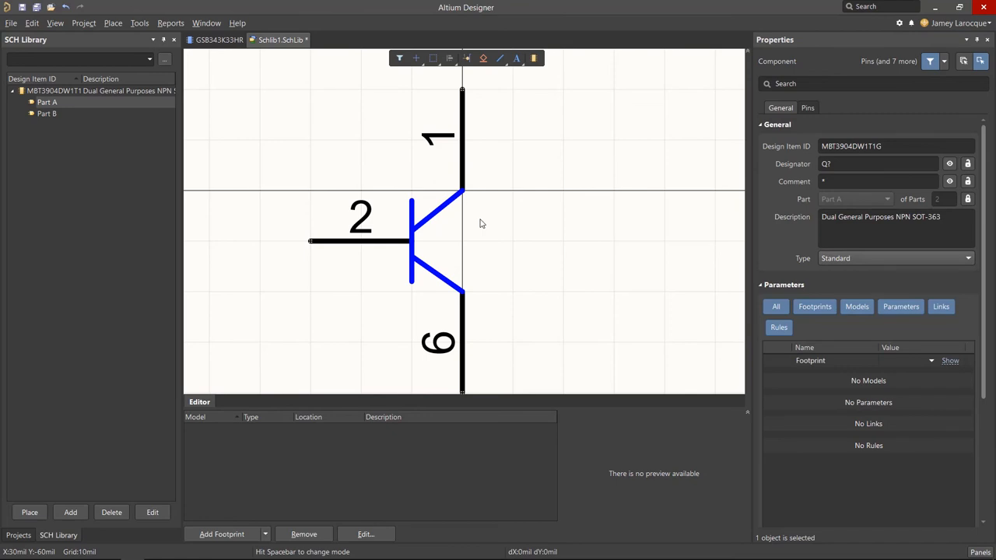
pyautogui.moveTo(220, 111)
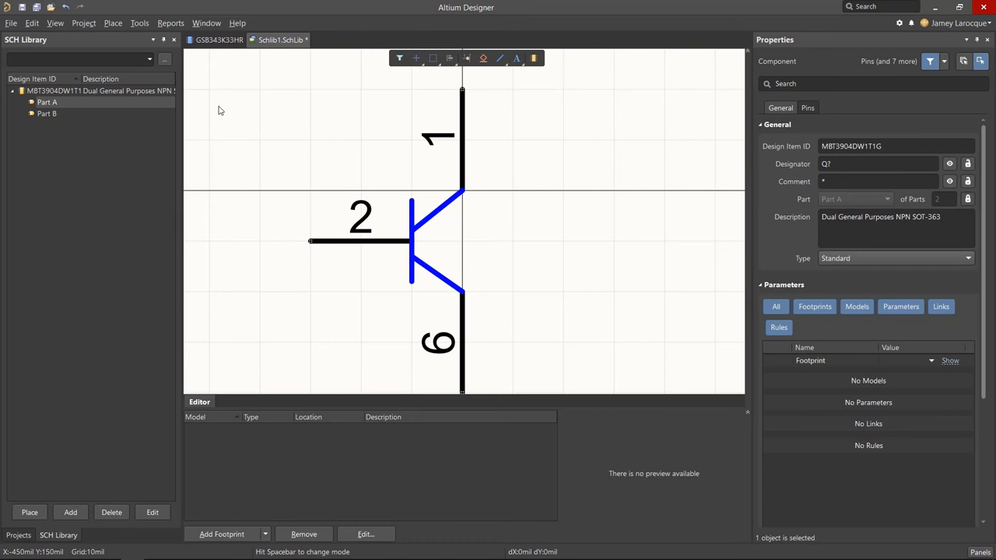
# Draw a filled triangular arrowhead polygon at the pin 1 junction
pyautogui.click(113, 23)
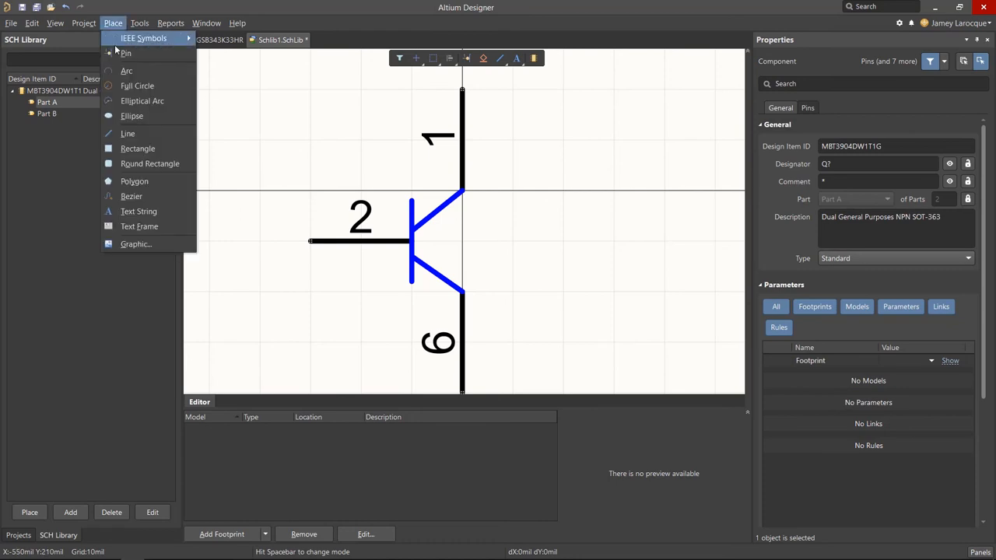
pyautogui.click(138, 149)
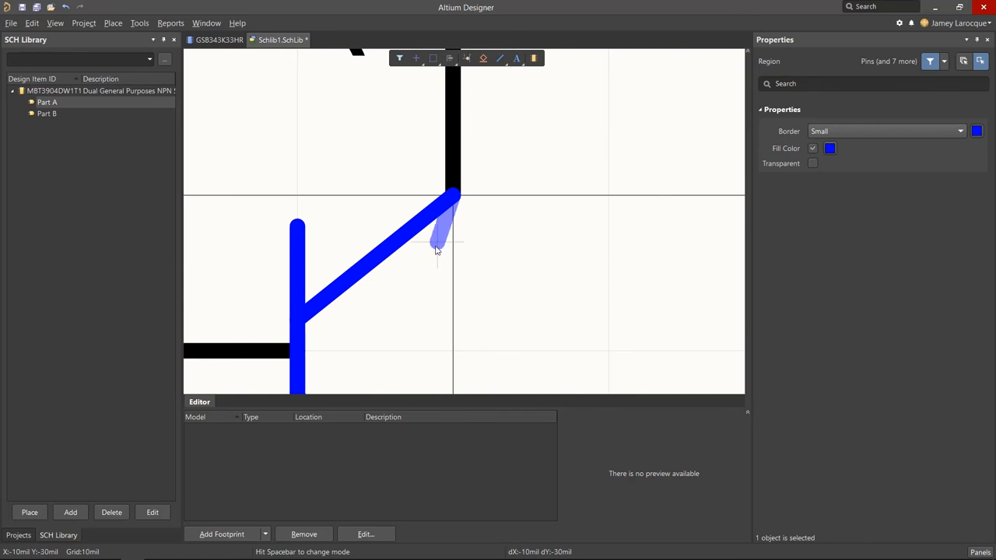
pyautogui.moveTo(438, 249); pyautogui.dragTo(518, 210)
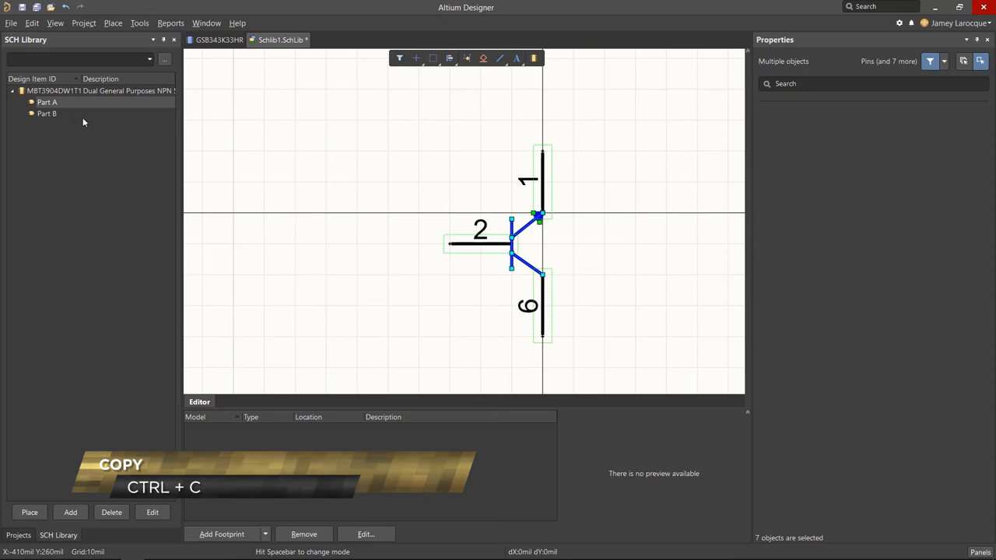
pyautogui.moveTo(53, 116)
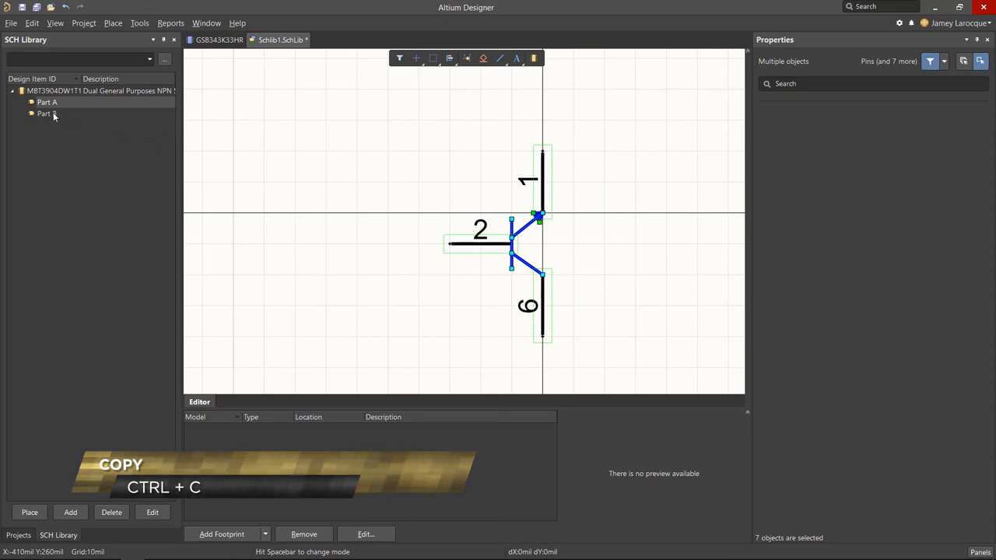
# Paste the copied transistor symbol into Part B
pyautogui.click(47, 113)
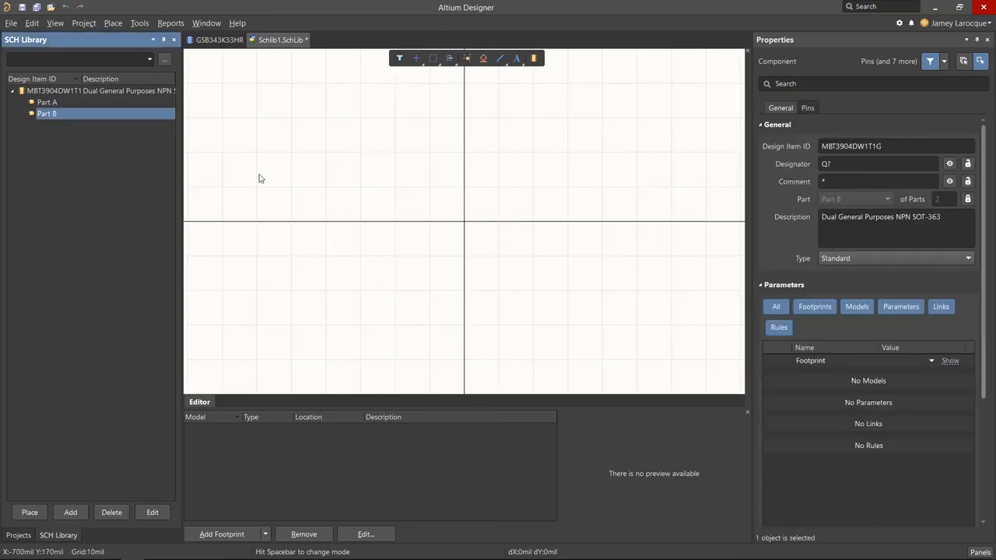
pyautogui.press('ctrl+v')
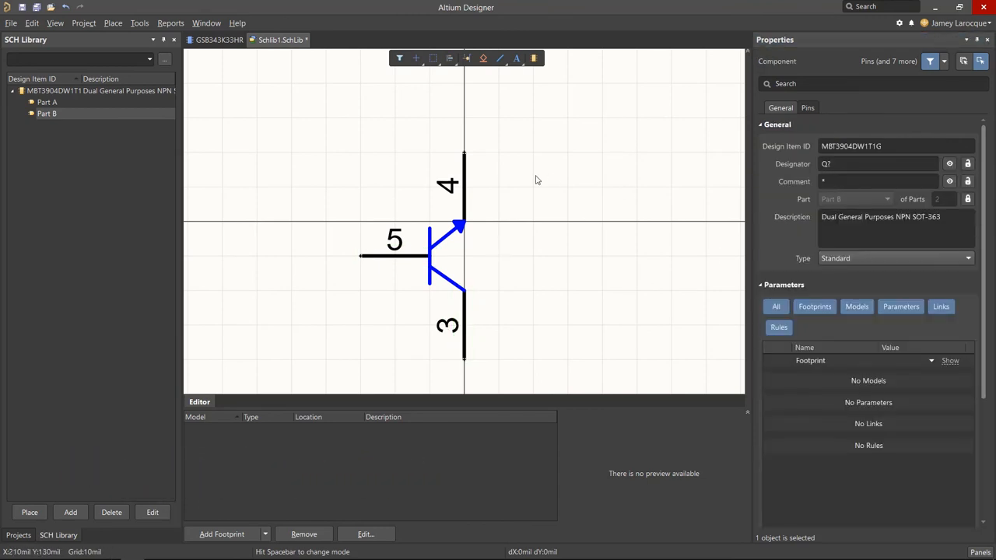
# Save Schlib1.SchLib, entering 'SCH LIB' as the file name
pyautogui.rightClick(276, 39)
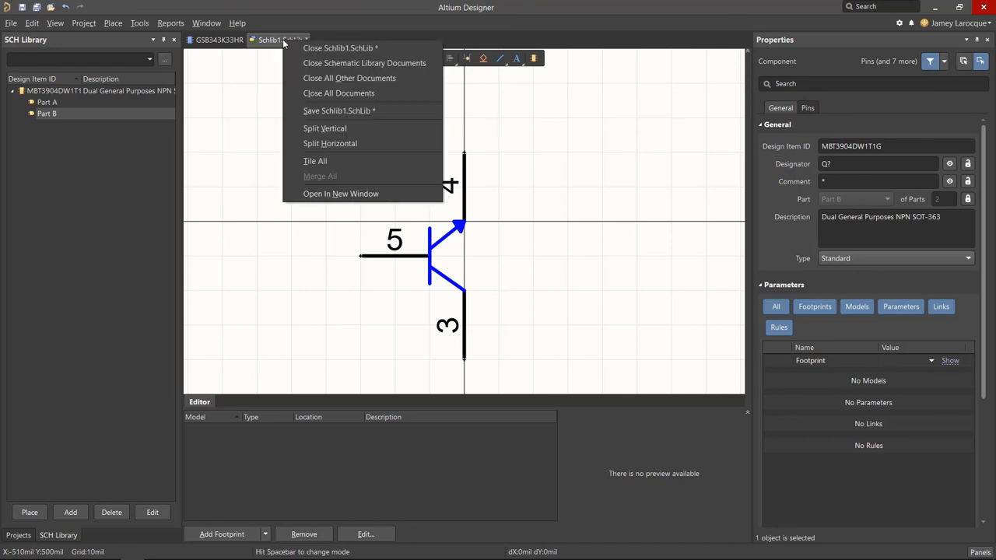
pyautogui.click(384, 113)
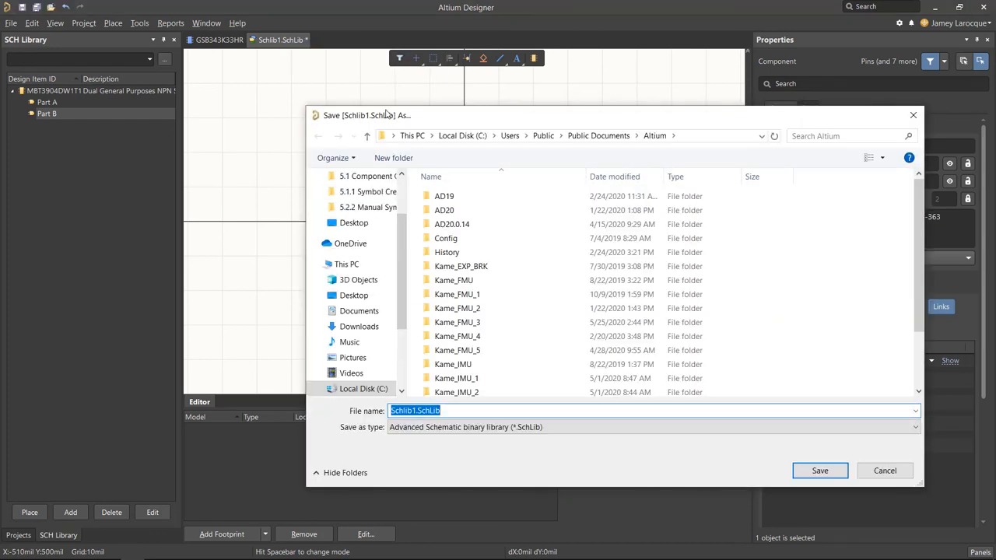
pyautogui.write('SCH LIB')
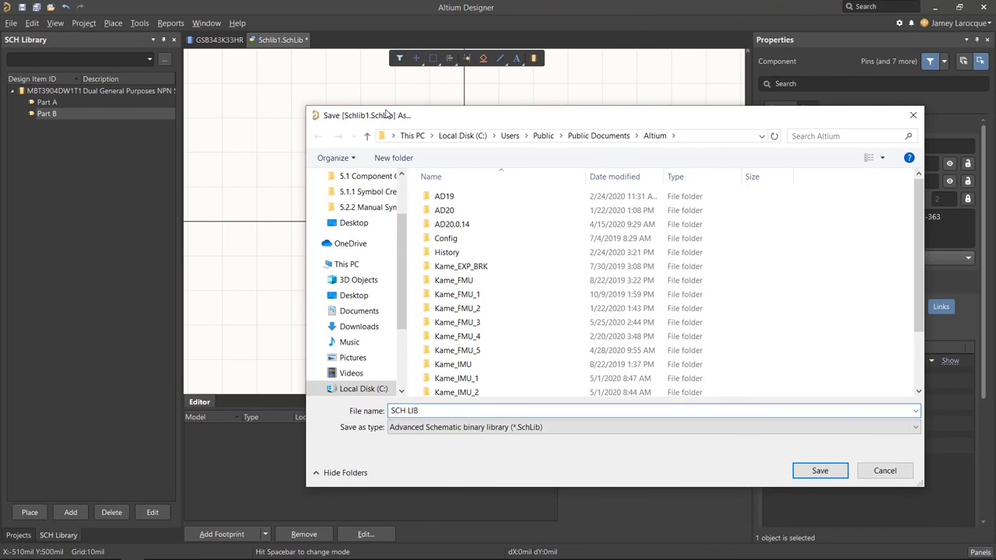